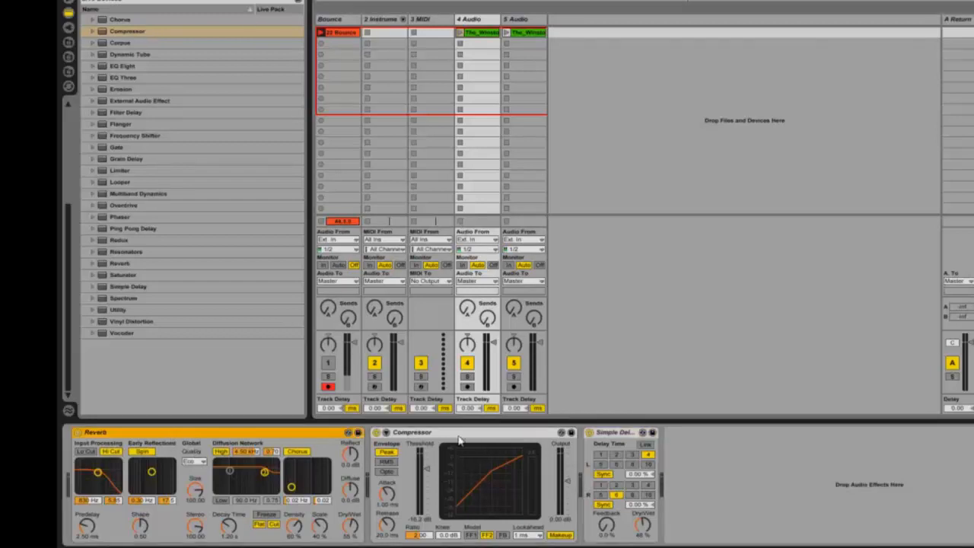
{"action": "mouse_move", "coordinate": [502, 449]}
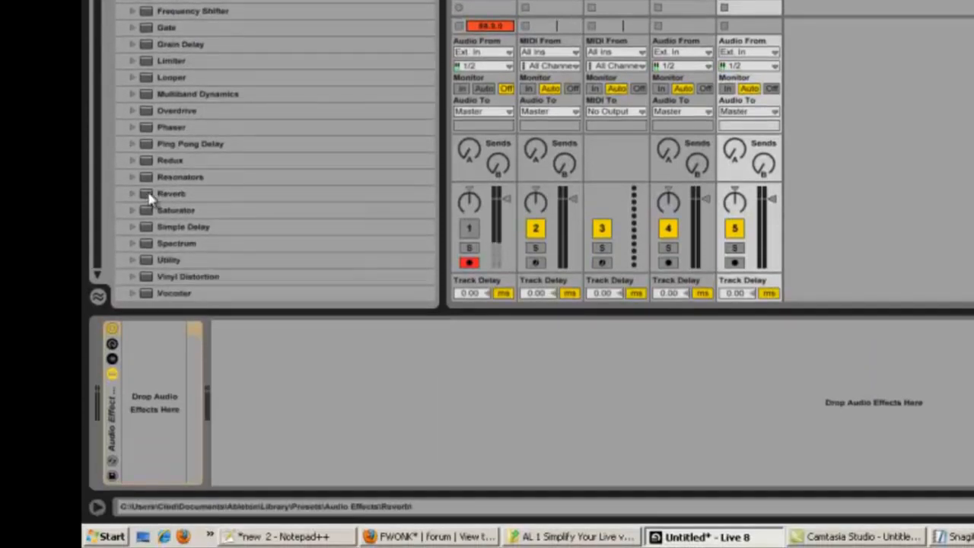
Add Reverb to the rack and rename its chain to 'reverb'.
{"action": "double_click", "coordinate": [171, 193]}
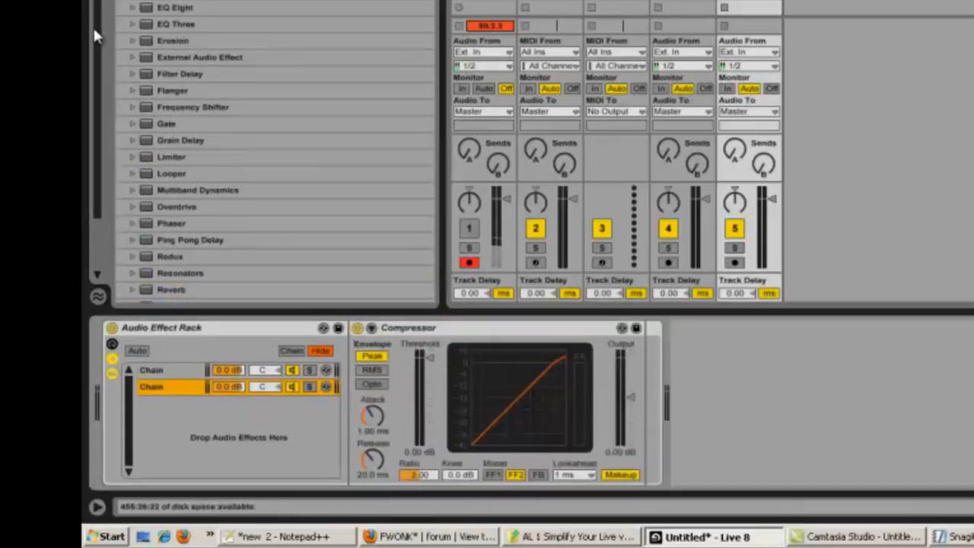
{"action": "left_click", "coordinate": [182, 225]}
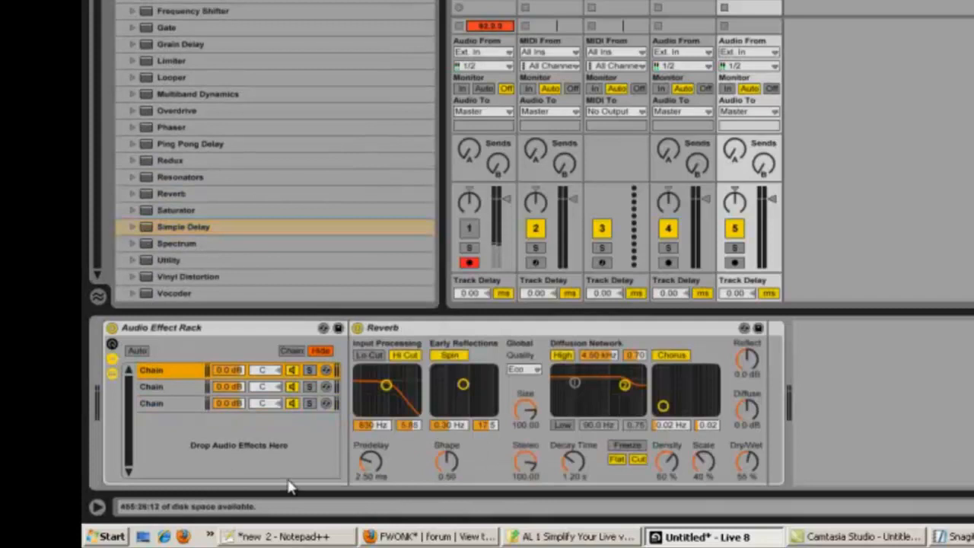
{"action": "type", "text": "reverb"}
{"action": "left_click", "coordinate": [170, 387]}
{"action": "type", "text": "compressor"}
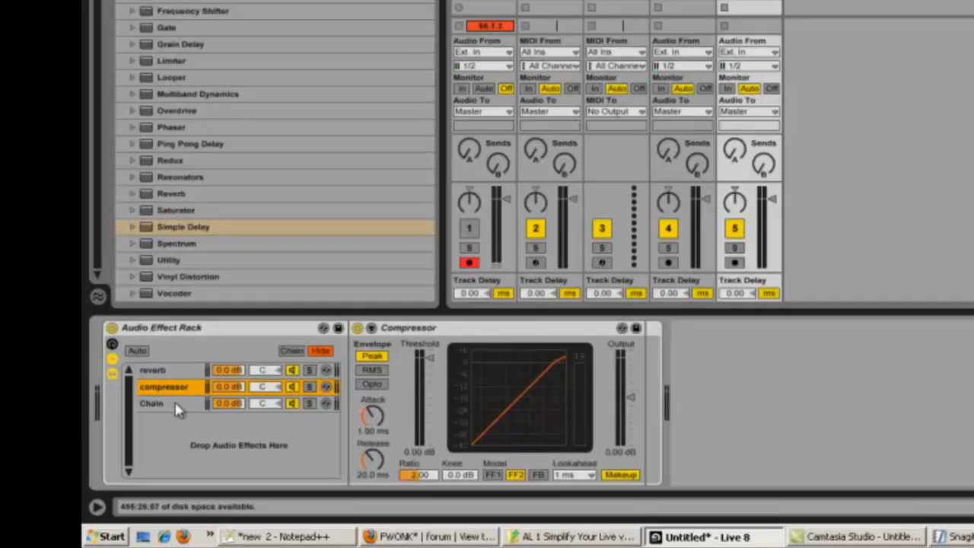
Review the compressor and delay chains and the devices they hold.
{"action": "left_click", "coordinate": [152, 402]}
{"action": "type", "text": "delay"}
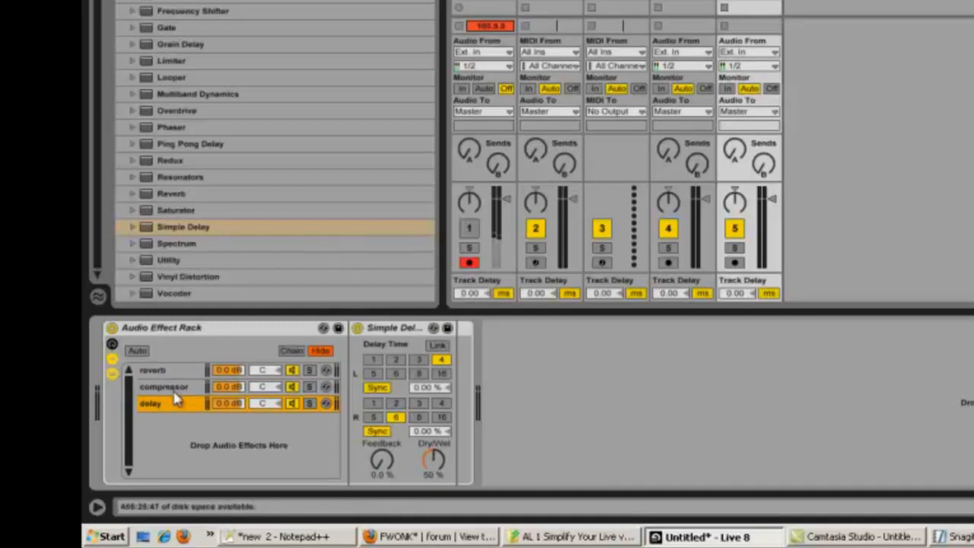
{"action": "left_click", "coordinate": [164, 387]}
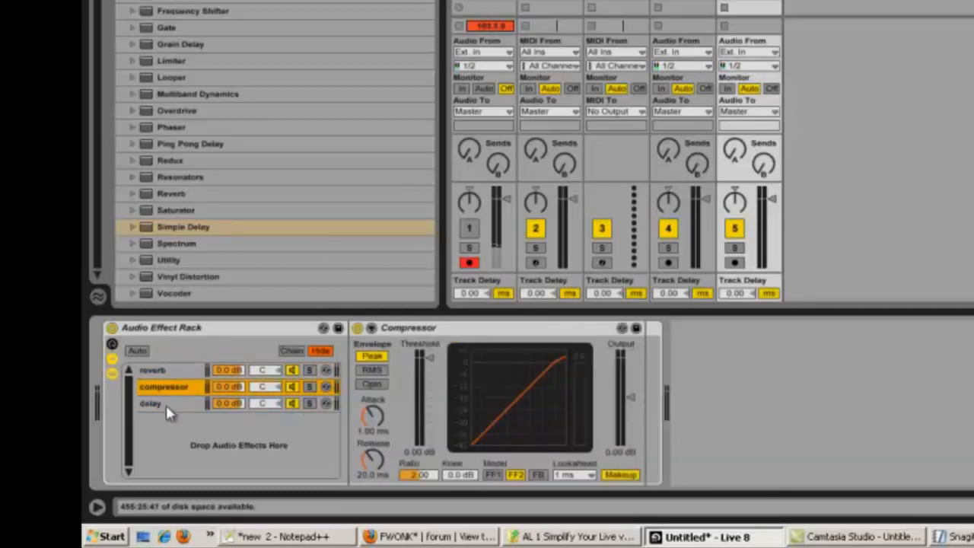
{"action": "left_click", "coordinate": [151, 404]}
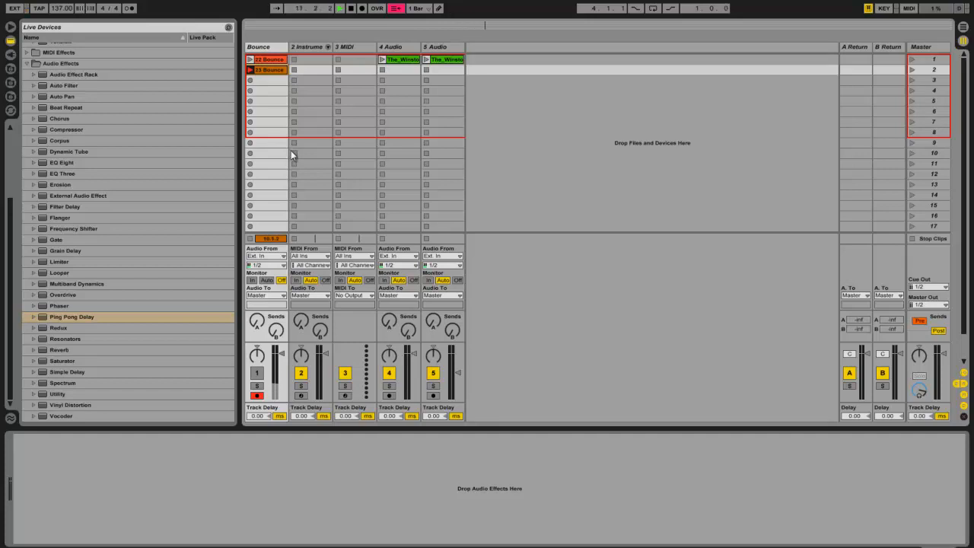
Select track 5 Audio and give it an Audio Effect Rack from the effects browser.
{"action": "left_click", "coordinate": [441, 70]}
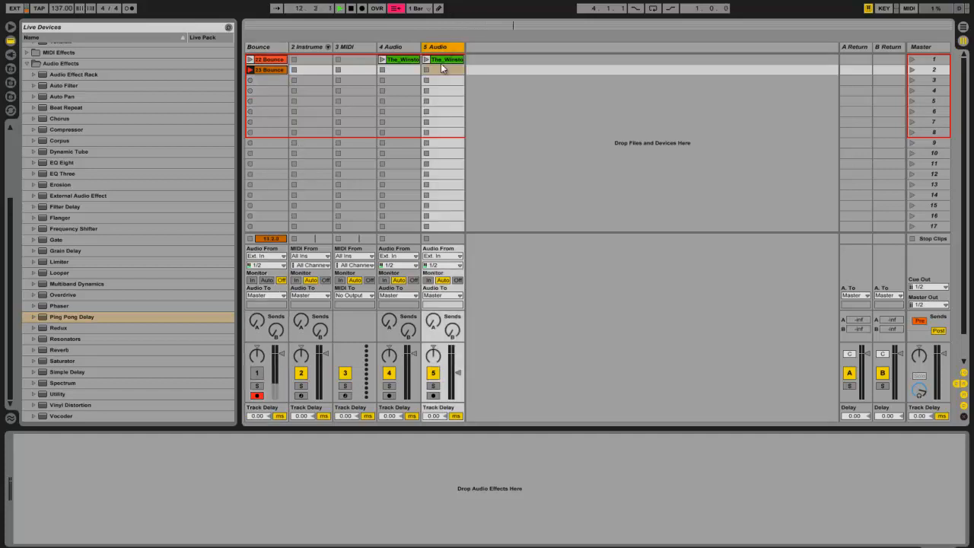
{"action": "left_click", "coordinate": [441, 45]}
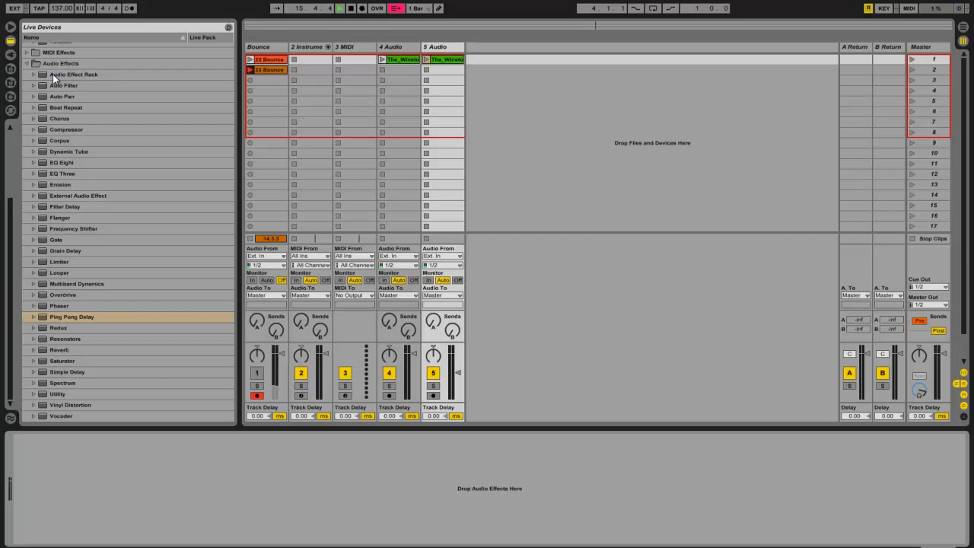
{"action": "left_click", "coordinate": [73, 73]}
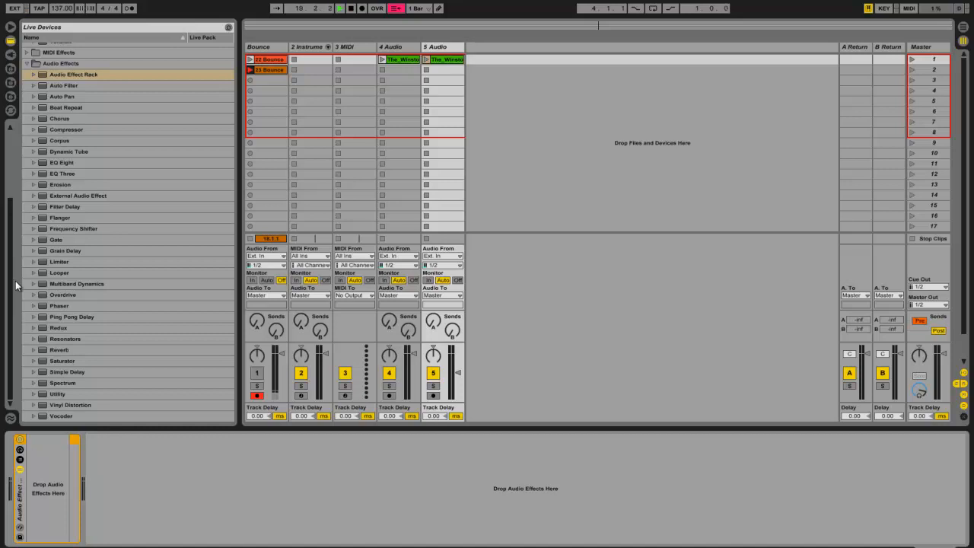
Load Auto Filter into the new rack's chain.
{"action": "left_click", "coordinate": [64, 86]}
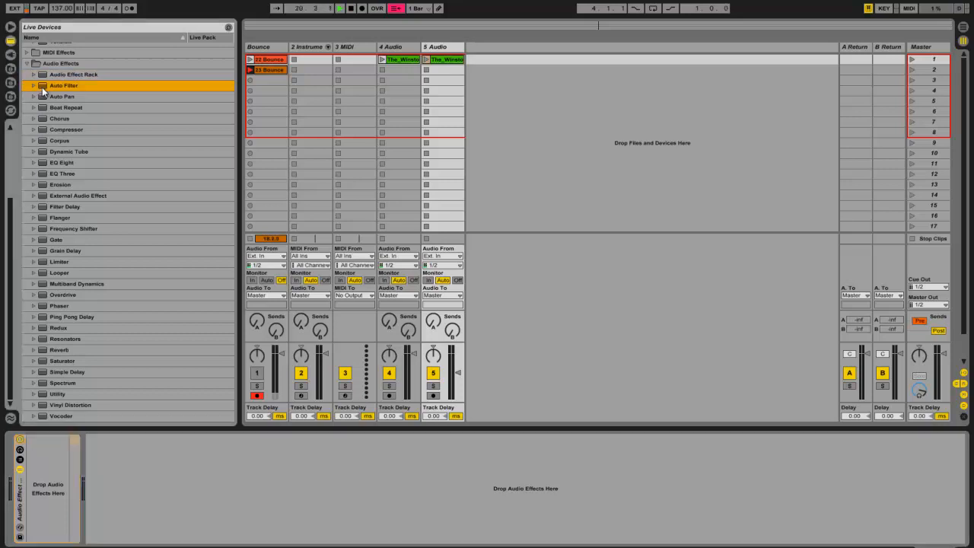
{"action": "double_click", "coordinate": [64, 85]}
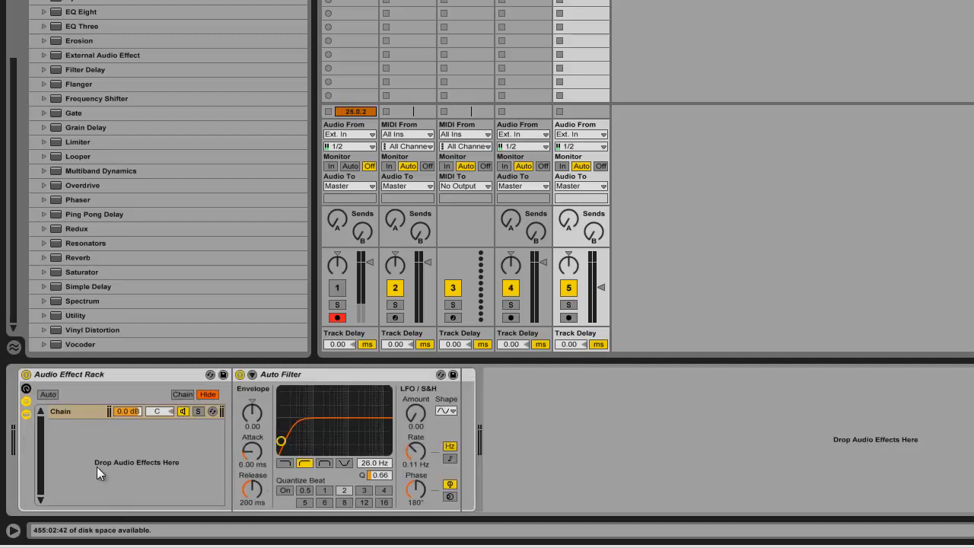
Select the rack's chain that now holds the Auto Filter.
{"action": "left_click", "coordinate": [68, 411]}
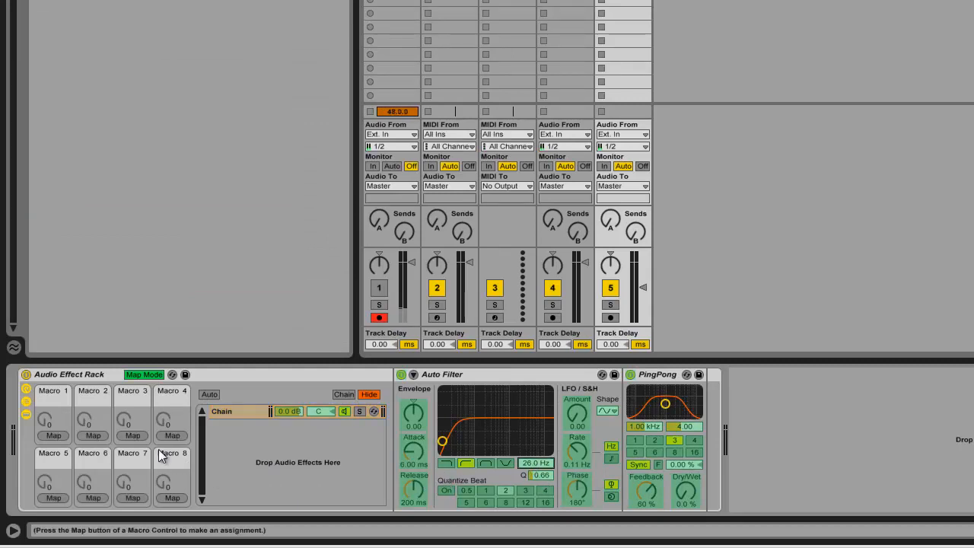
Choose a macro knob on the rack to receive a mapping.
{"action": "left_click", "coordinate": [539, 463]}
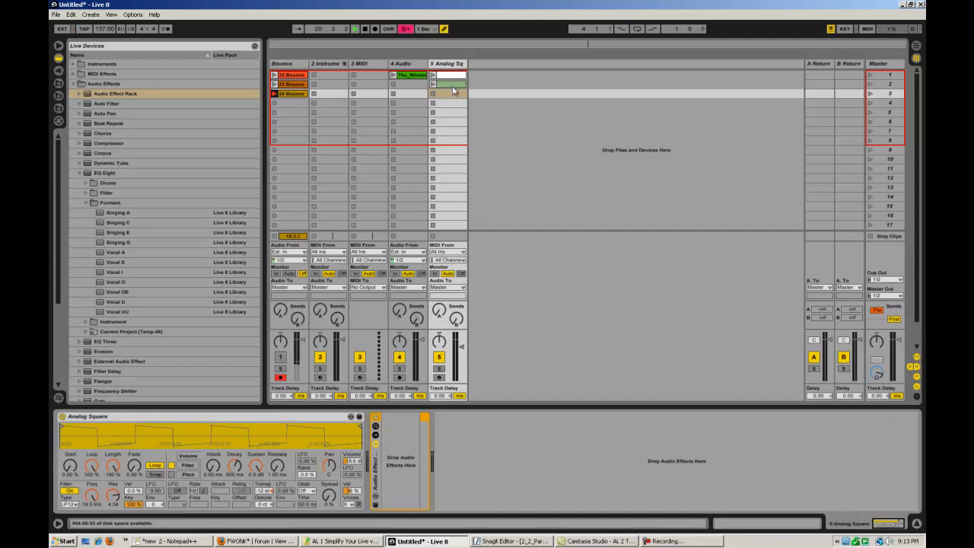
Launch the Analog Square clip to audition it, then stop it.
{"action": "left_click", "coordinate": [449, 83]}
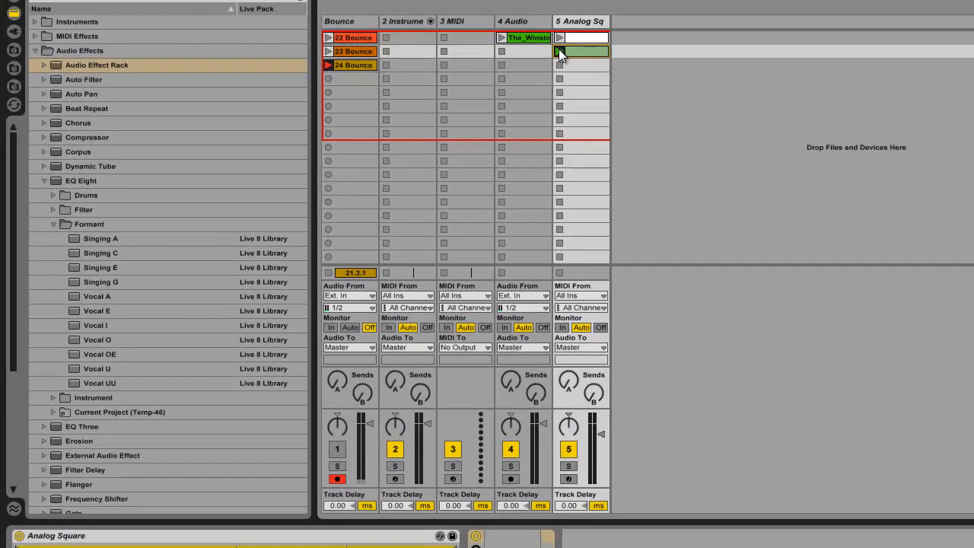
{"action": "left_click", "coordinate": [560, 52]}
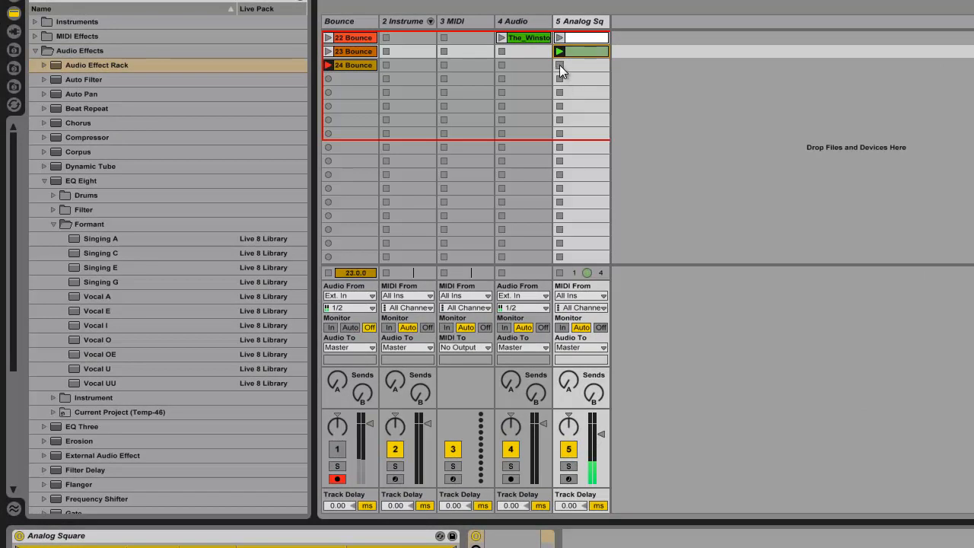
{"action": "left_click", "coordinate": [559, 64]}
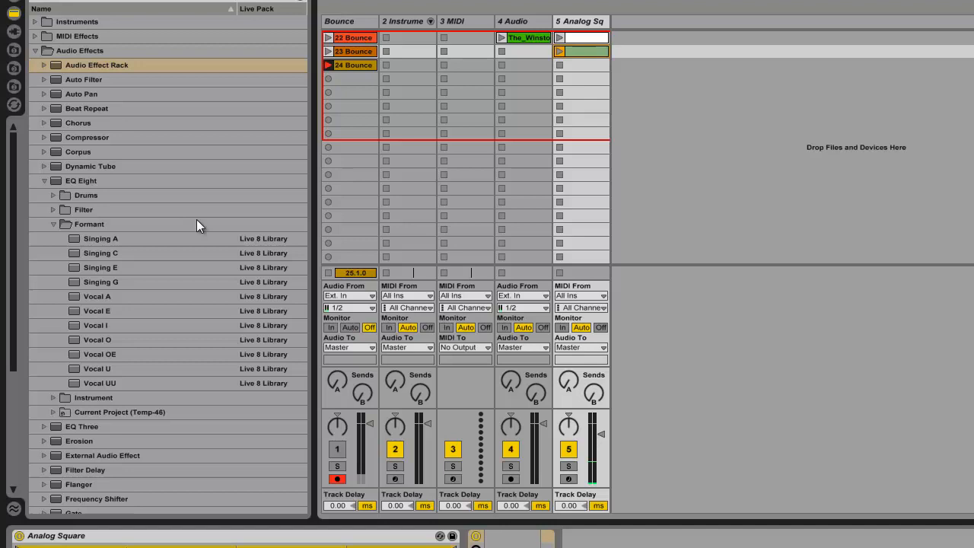
Collapse and reopen the EQ Eight presets folder to list its Formant presets.
{"action": "left_click", "coordinate": [44, 179]}
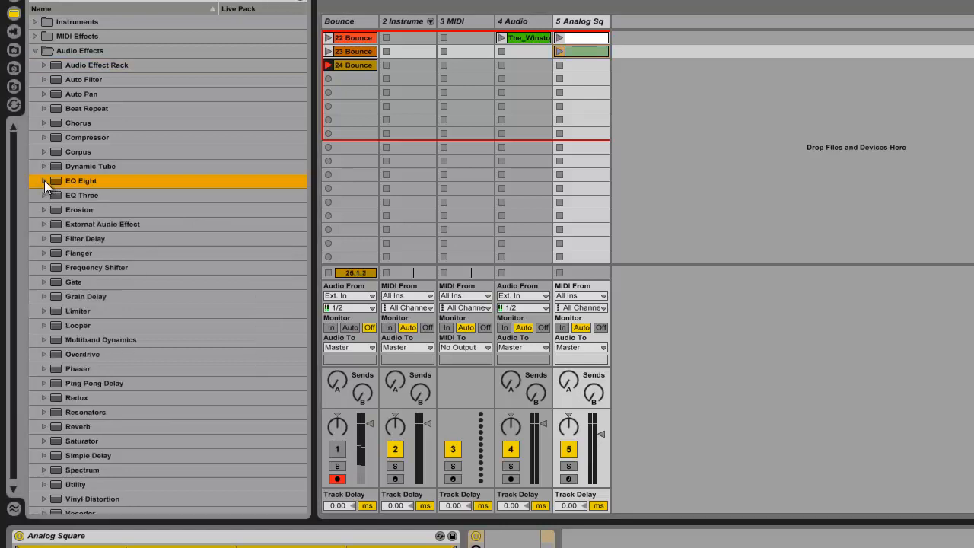
{"action": "left_click", "coordinate": [44, 180]}
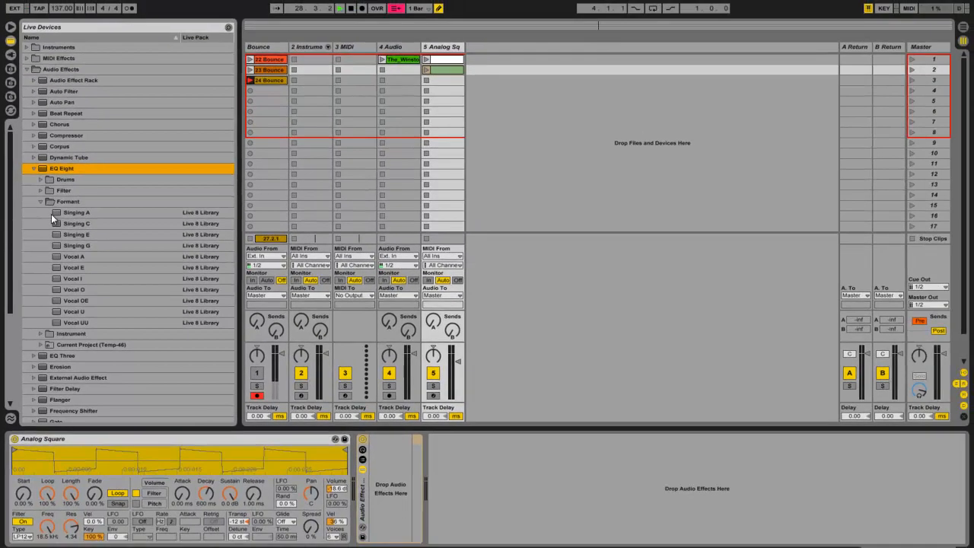
Add Vocal A, Vocal E and further vowel formant presets as separate chains of the rack.
{"action": "left_click", "coordinate": [76, 213]}
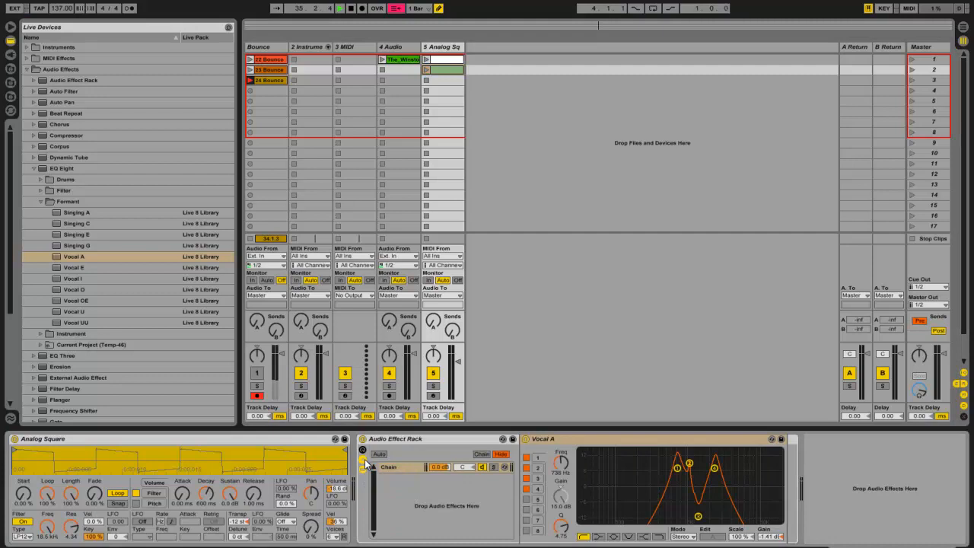
{"action": "left_click", "coordinate": [73, 268]}
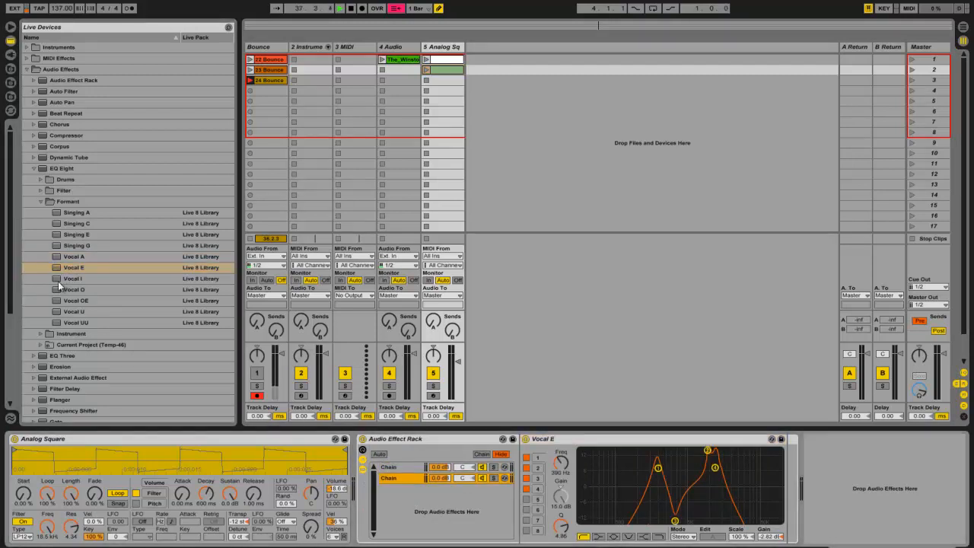
{"action": "left_click", "coordinate": [73, 279]}
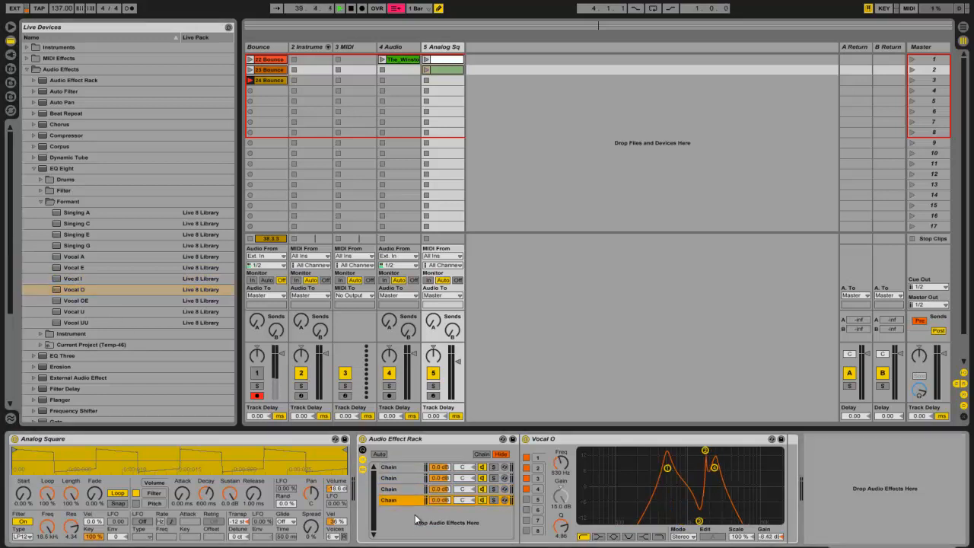
{"action": "left_click", "coordinate": [73, 311]}
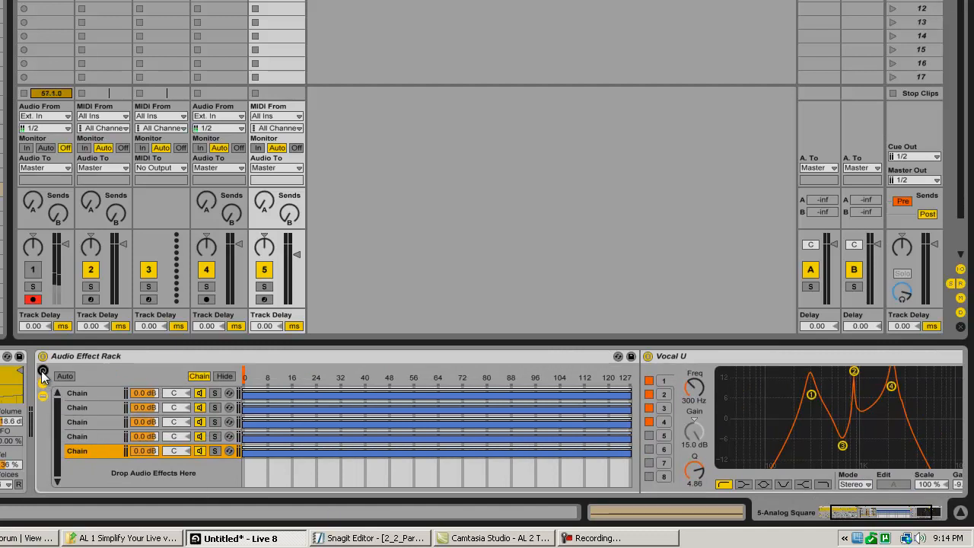
Reveal the rack's macro knobs and enable Map Mode.
{"action": "left_click", "coordinate": [42, 374]}
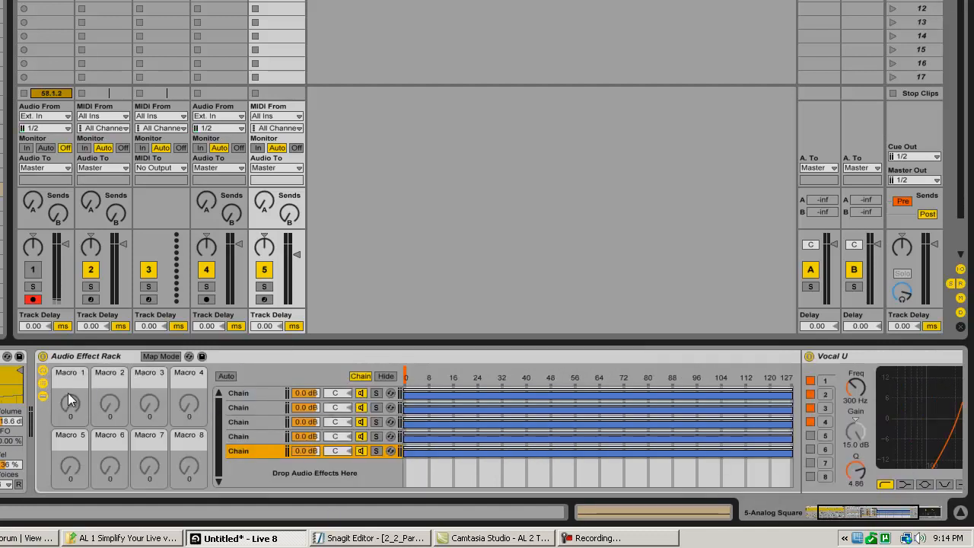
{"action": "left_click", "coordinate": [161, 356]}
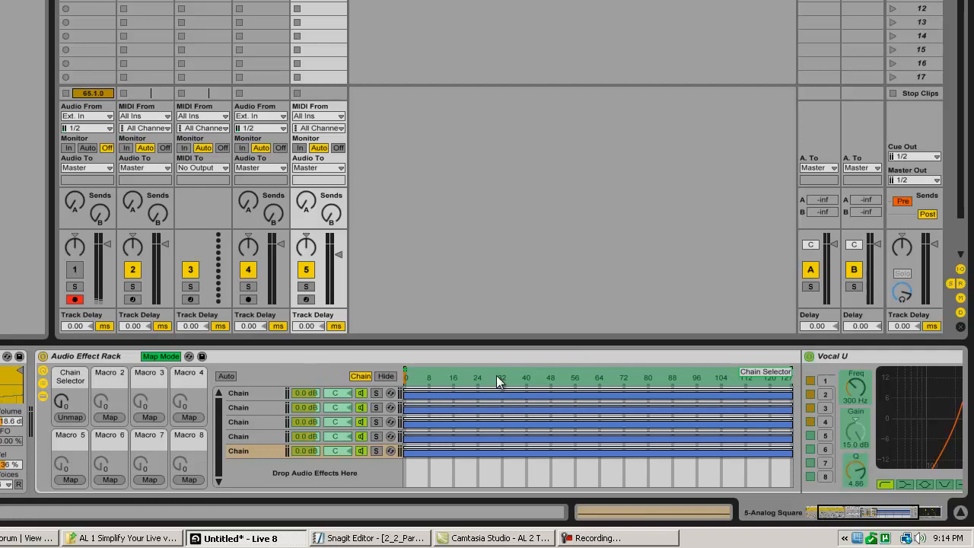
{"action": "mouse_move", "coordinate": [529, 398]}
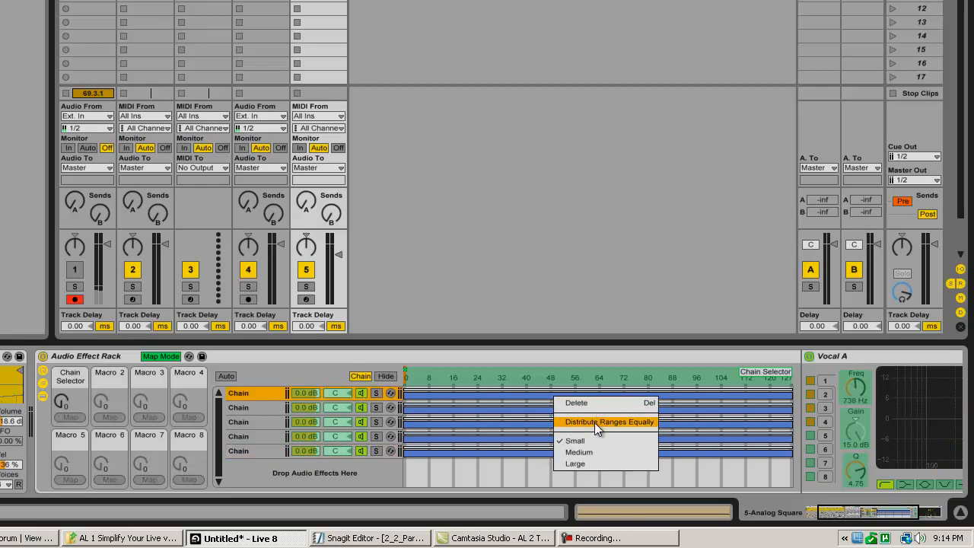
Distribute the chain ranges equally, then turn the selector to the Vocal E chain.
{"action": "left_click", "coordinate": [609, 421]}
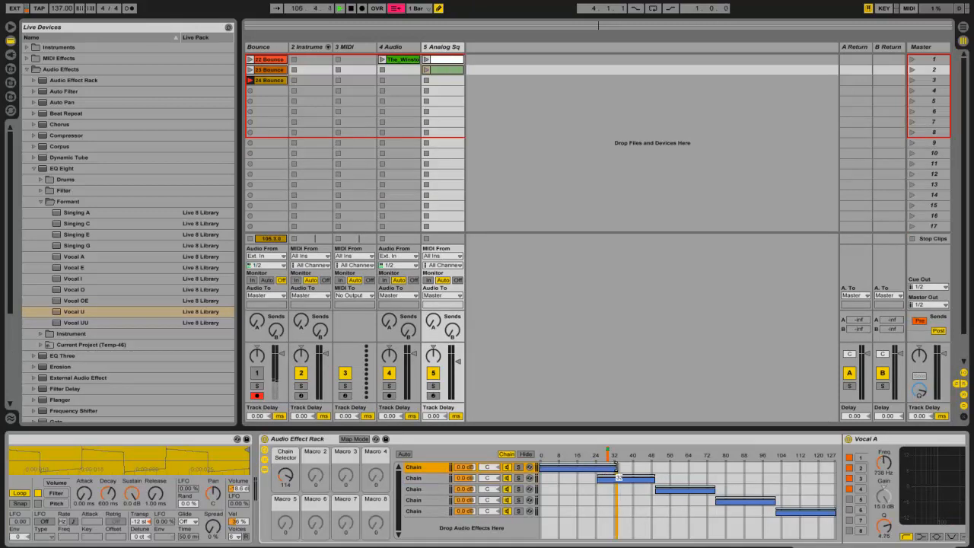
{"action": "left_click", "coordinate": [426, 477]}
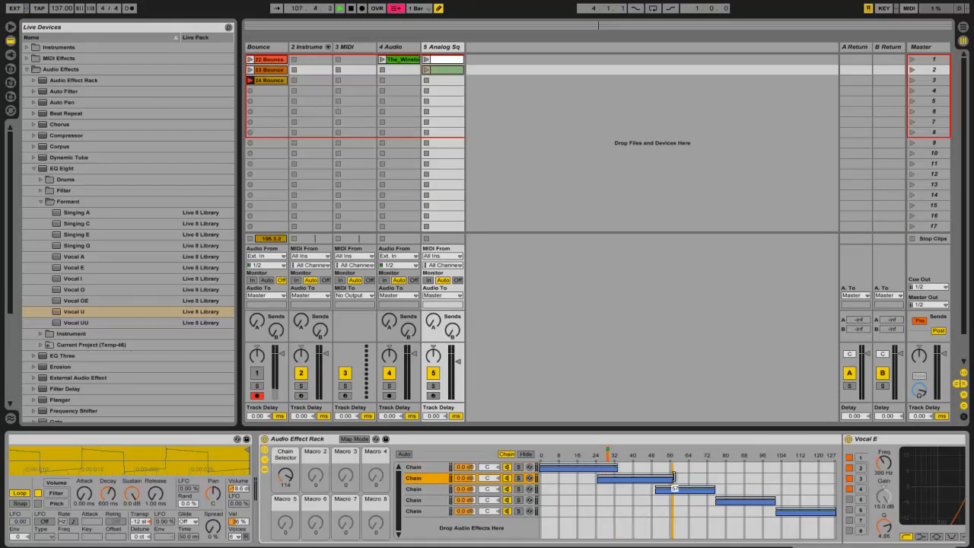